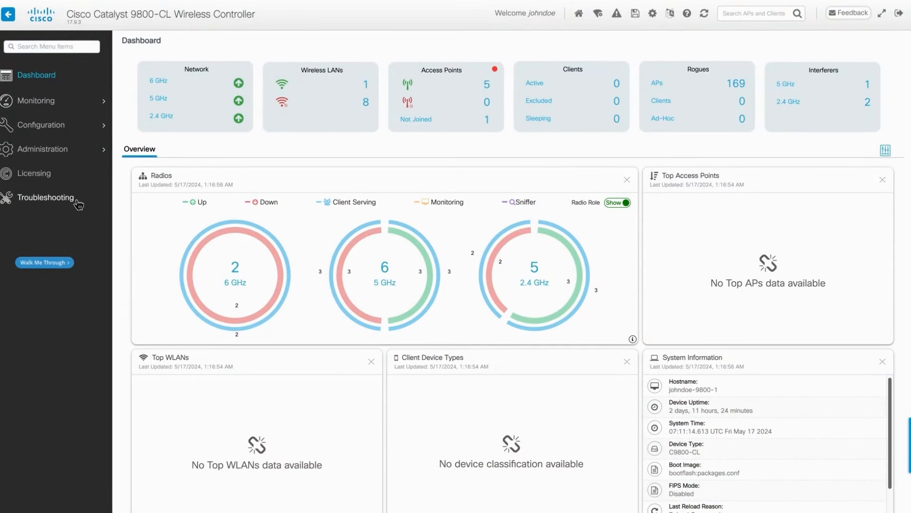
# - Go to the Troubleshooting page from the left navigation menu
pyautogui.click(46, 198)
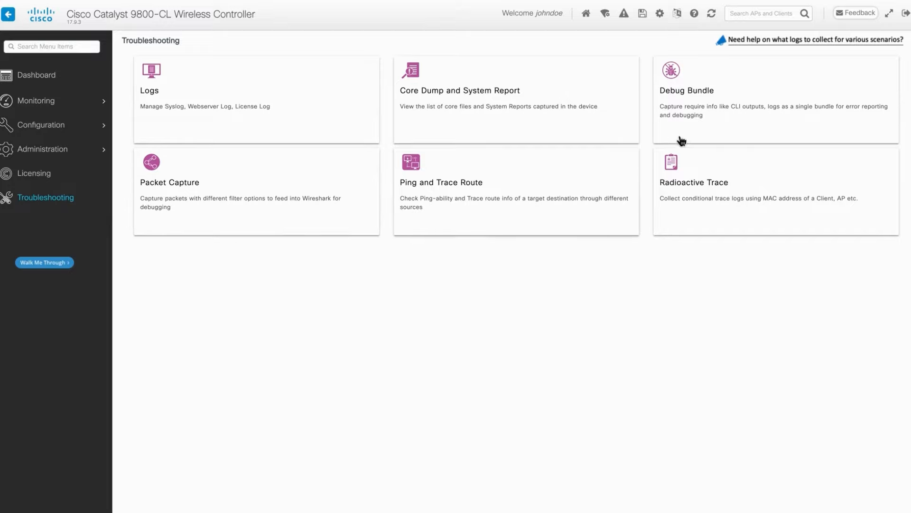
# - Add 'show tech' as a second CLI command in the debugBundle_C9800-CL bundle
pyautogui.click(686, 91)
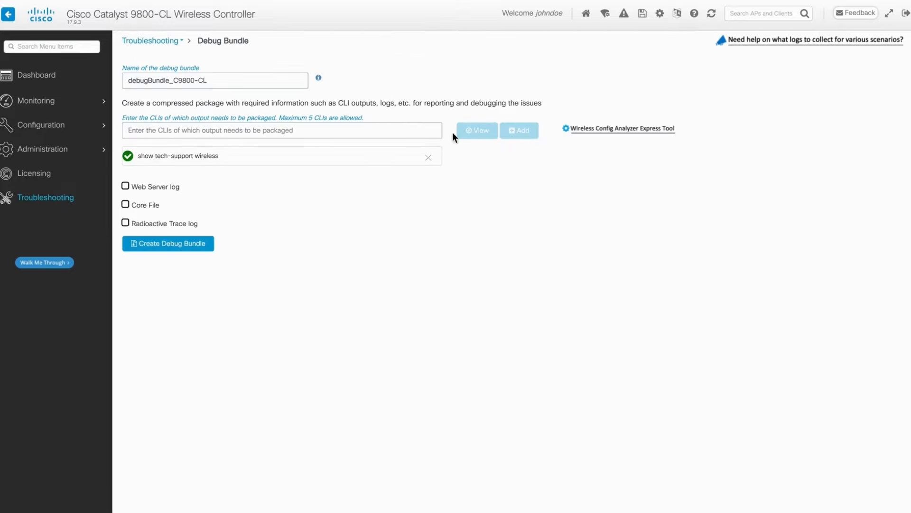
pyautogui.doubleClick(186, 80)
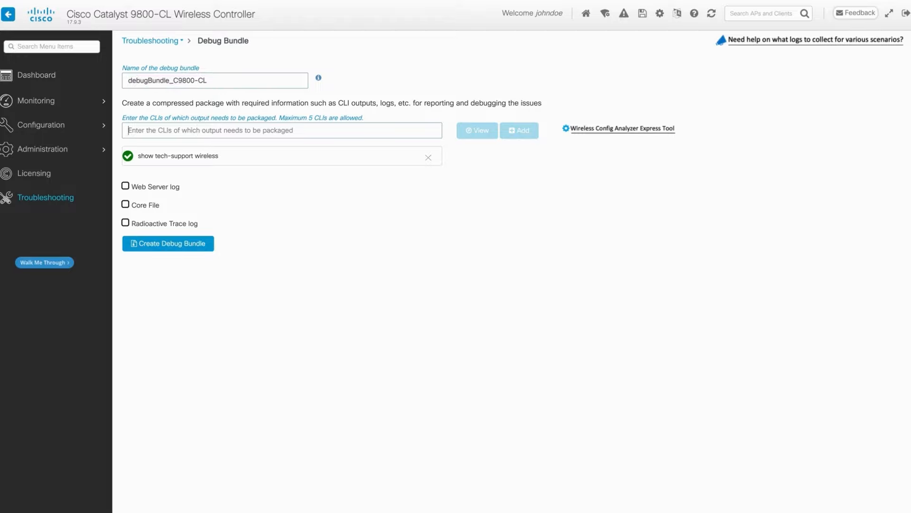
pyautogui.write('show tech')
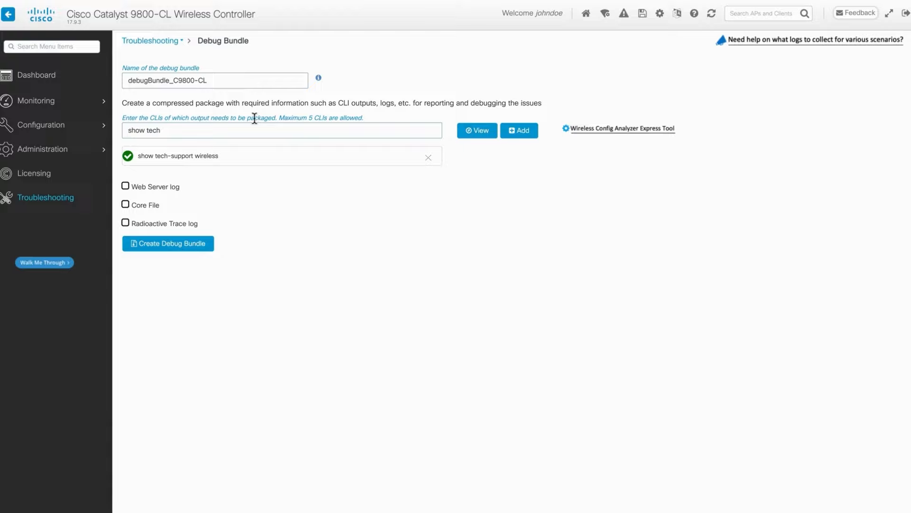
pyautogui.click(518, 130)
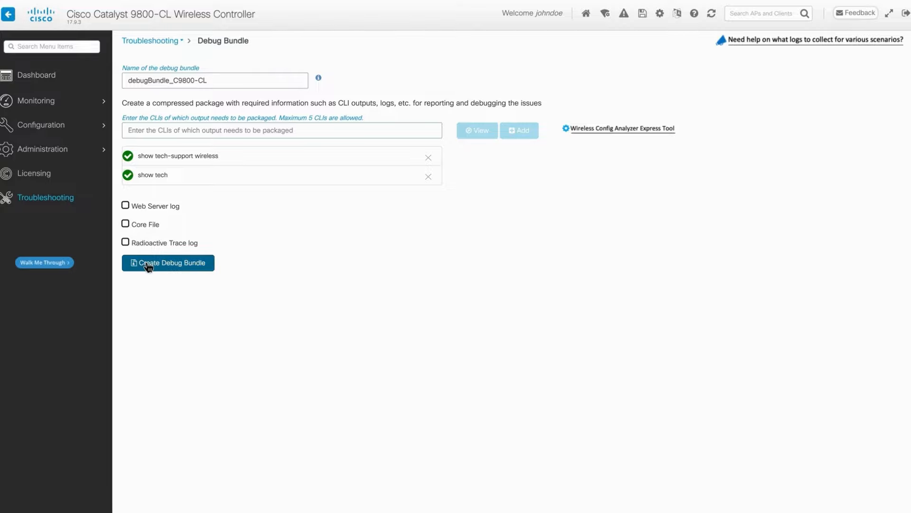
# - Create the debug bundle, confirm it, and dismiss the completion summary
pyautogui.click(167, 263)
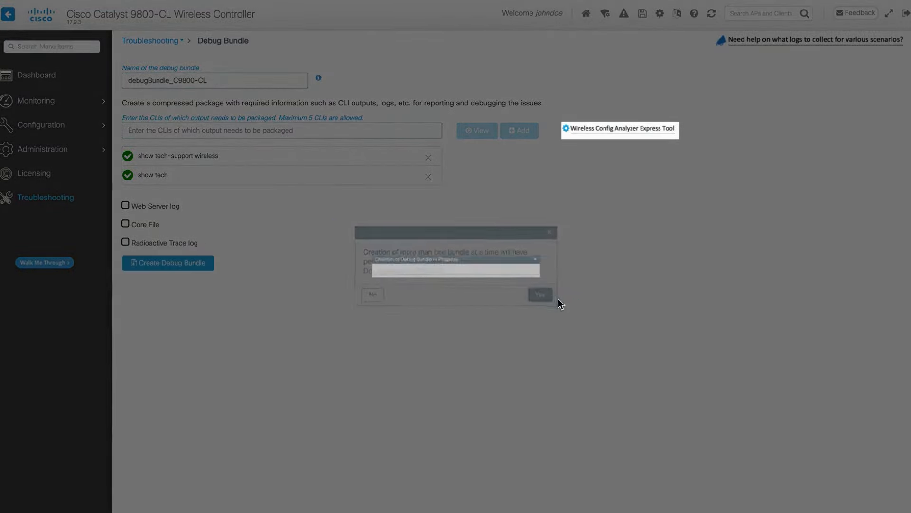
pyautogui.click(539, 295)
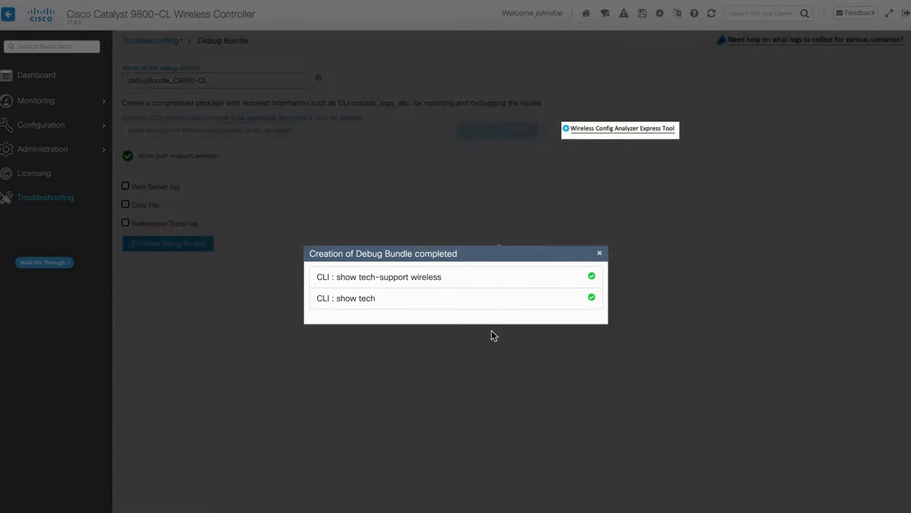
pyautogui.click(599, 254)
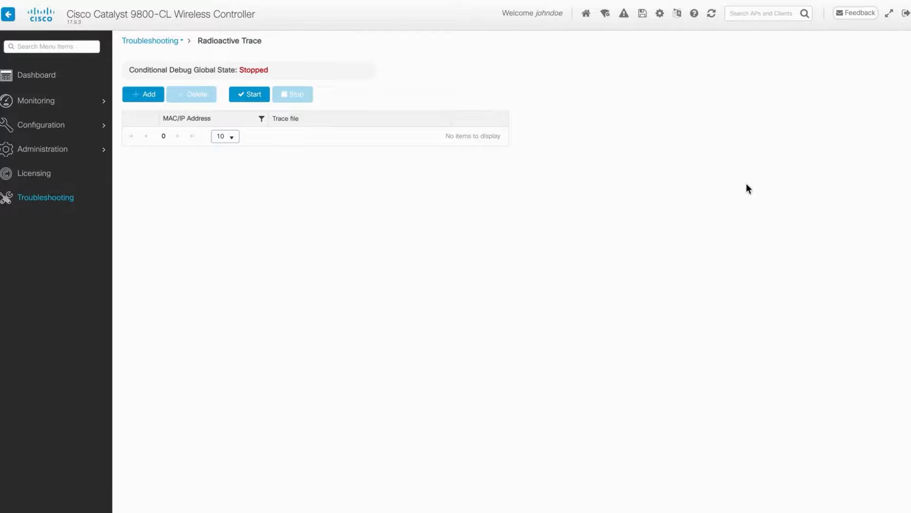
# - Add client MAC cc9c.3ef4.fc50 to the Radioactive Trace list
pyautogui.click(142, 94)
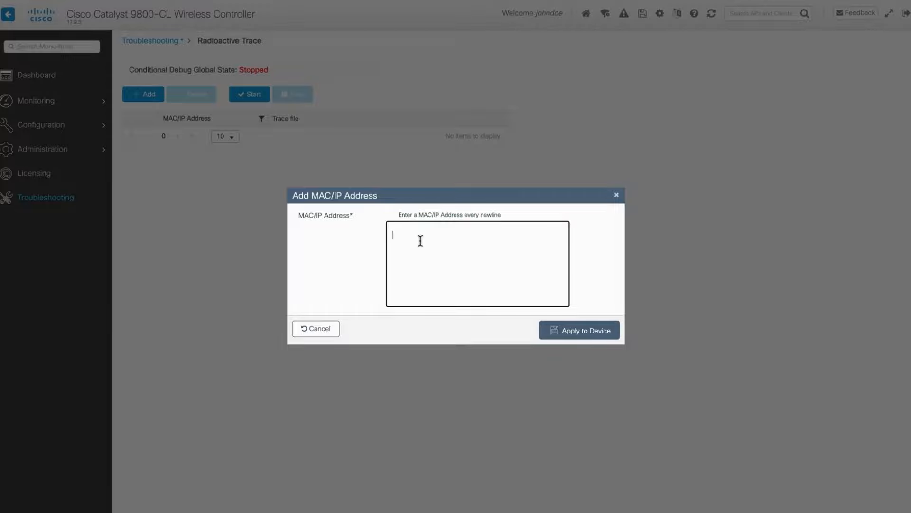
pyautogui.moveTo(404, 222)
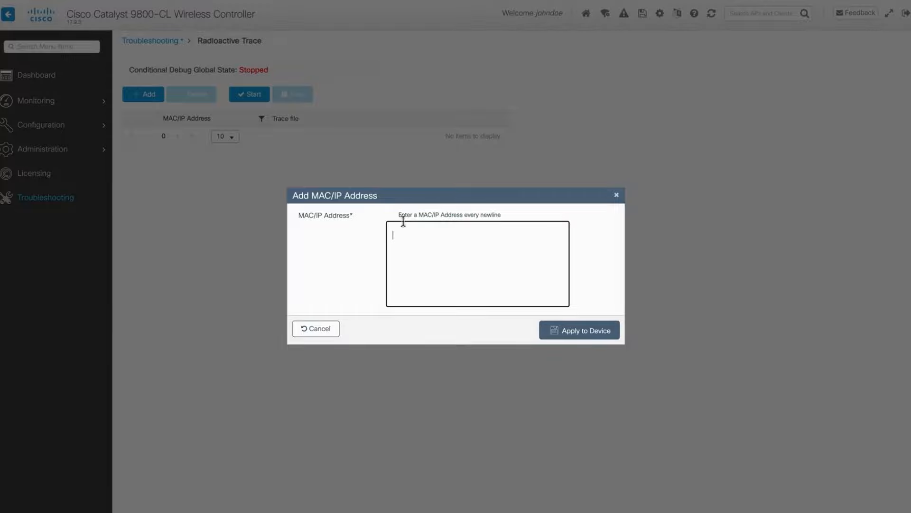
pyautogui.moveTo(436, 265)
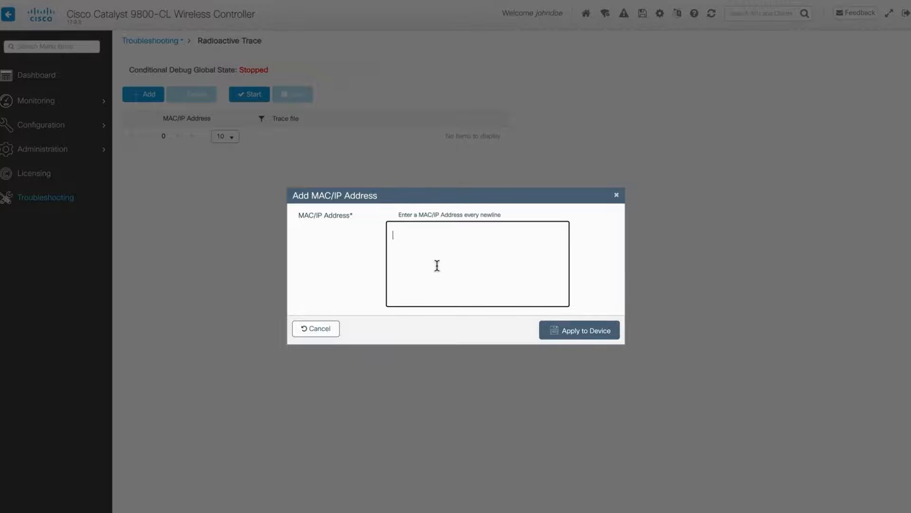
pyautogui.write('cc9c.3ef4.fc50')
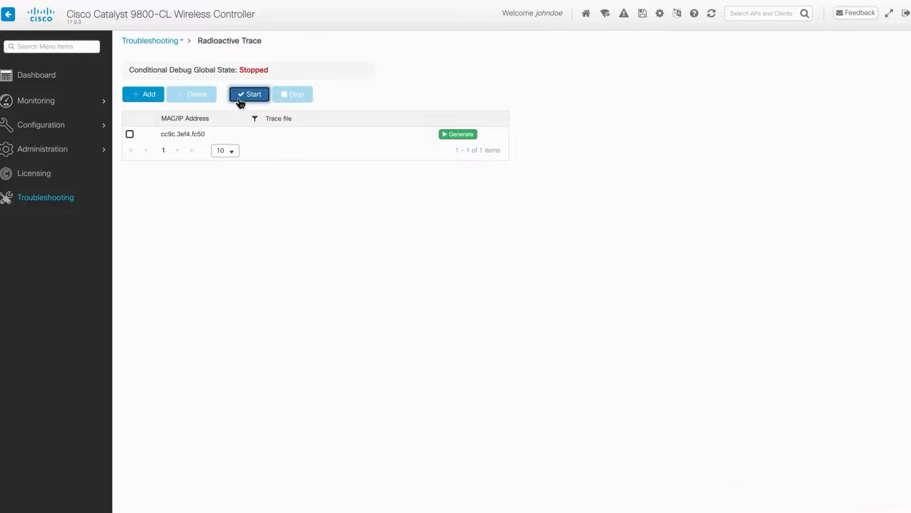
# - Start conditional debugging for the client, then stop it again
pyautogui.click(248, 94)
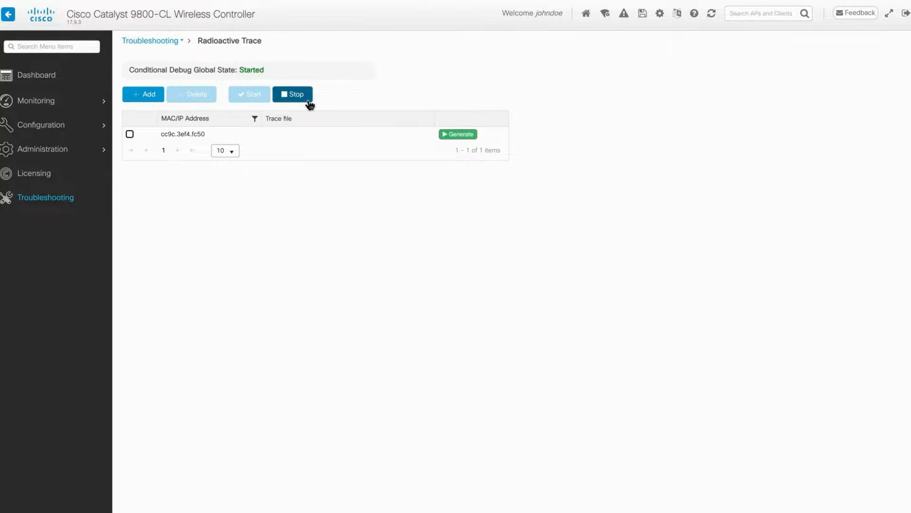
pyautogui.click(292, 94)
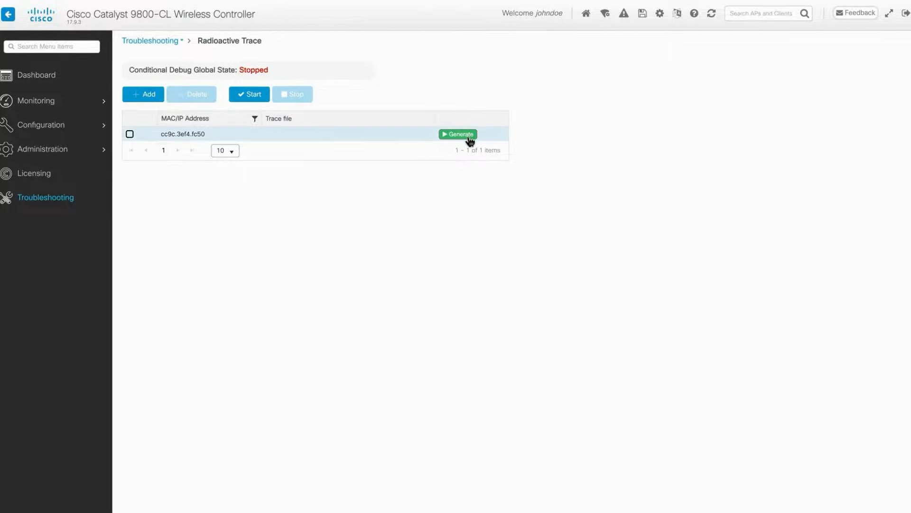
# - Generate debugTrace_cc9c.3ef4.fc50.txt over a custom interval in minutes and download it
pyautogui.click(458, 133)
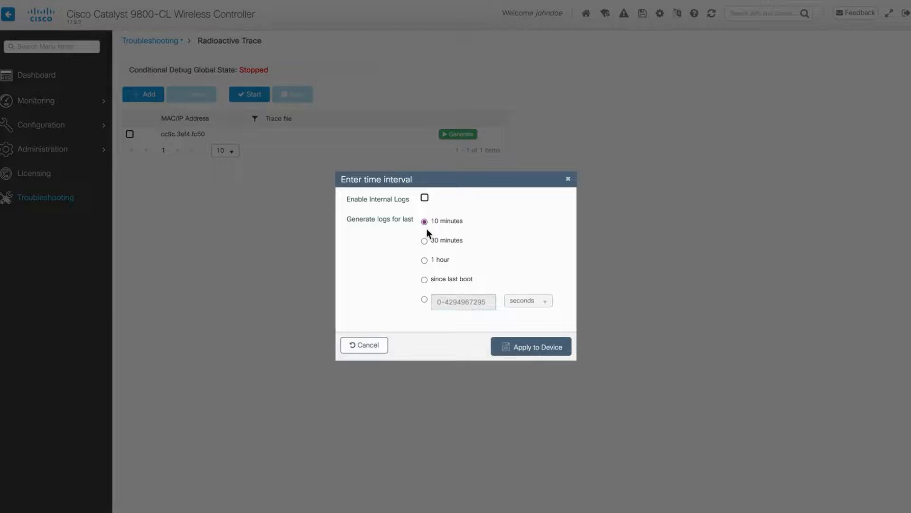
pyautogui.moveTo(437, 251)
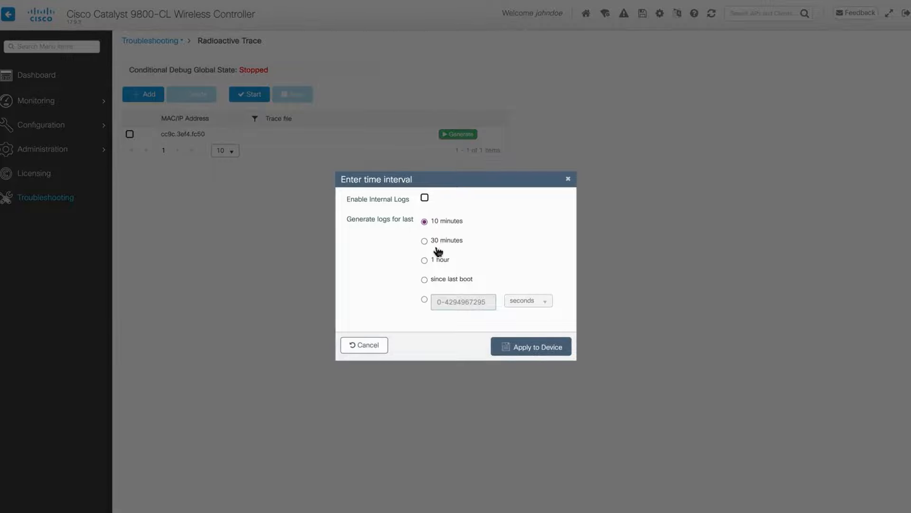
pyautogui.moveTo(438, 304)
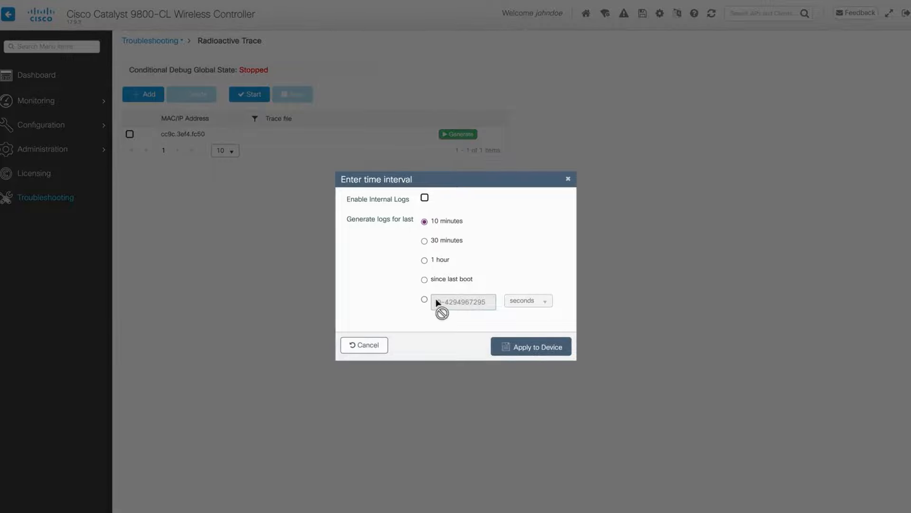
pyautogui.click(425, 299)
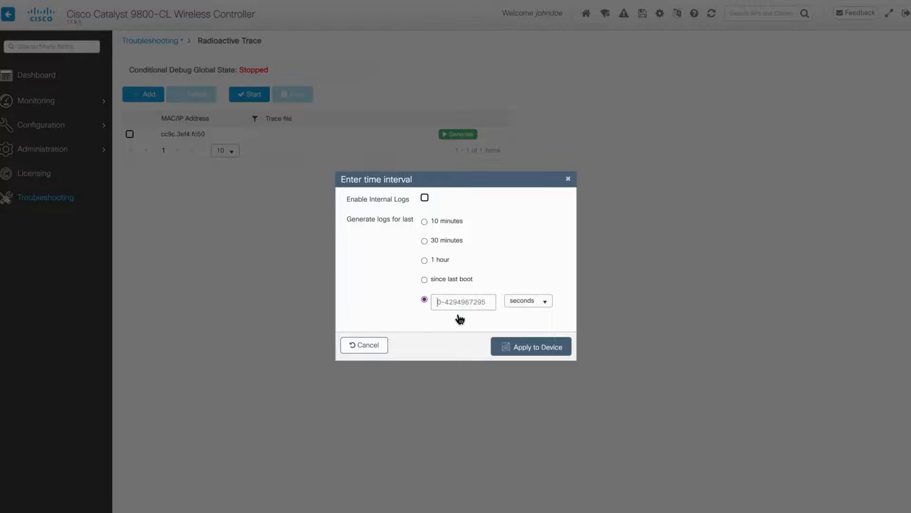
pyautogui.click(526, 301)
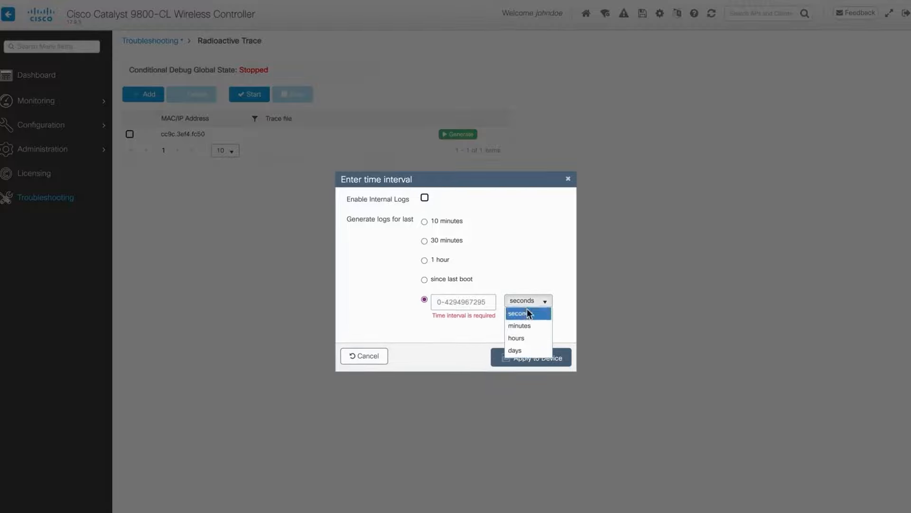
pyautogui.click(519, 325)
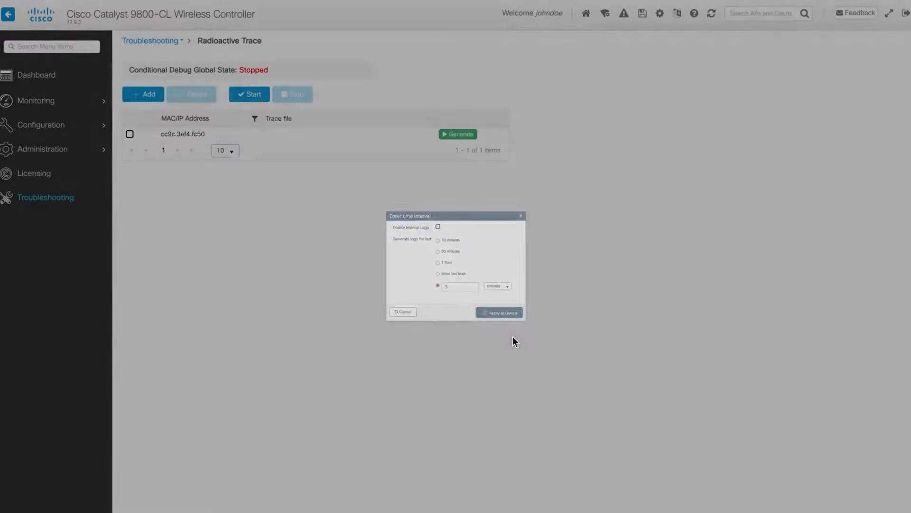
pyautogui.click(498, 313)
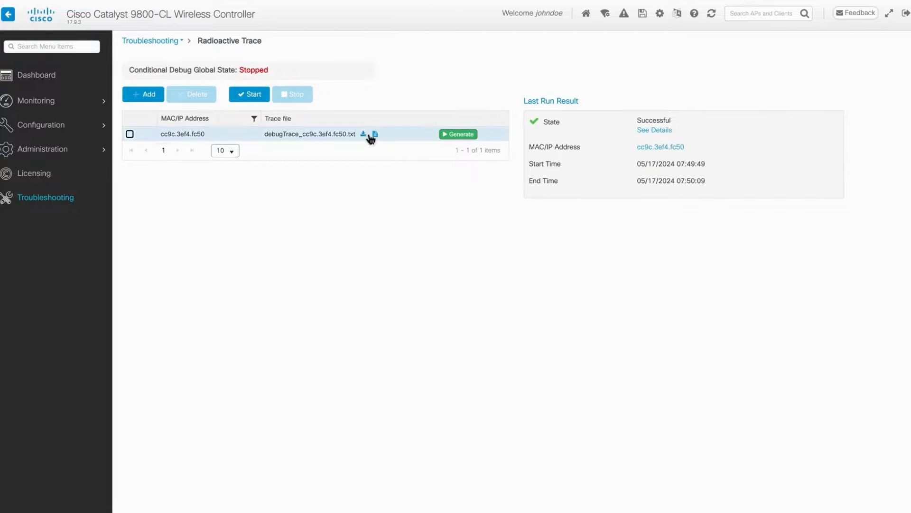
pyautogui.click(363, 134)
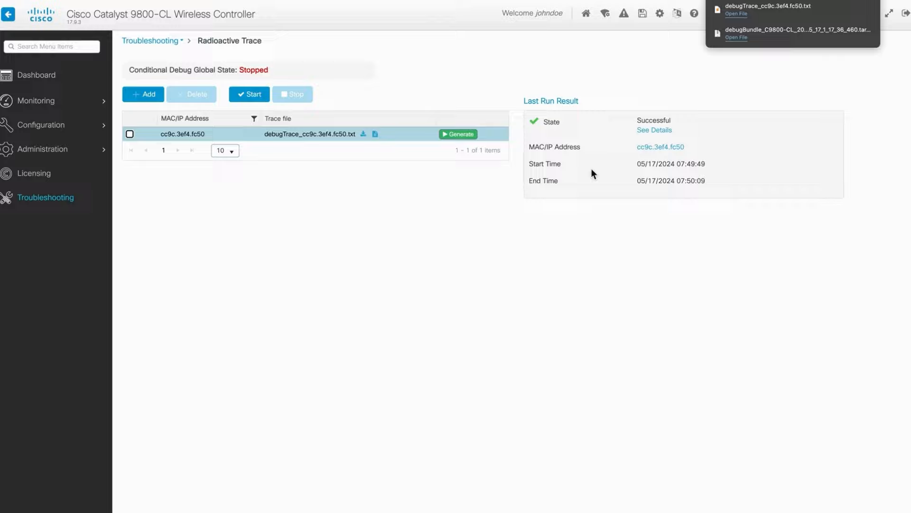
pyautogui.click(459, 134)
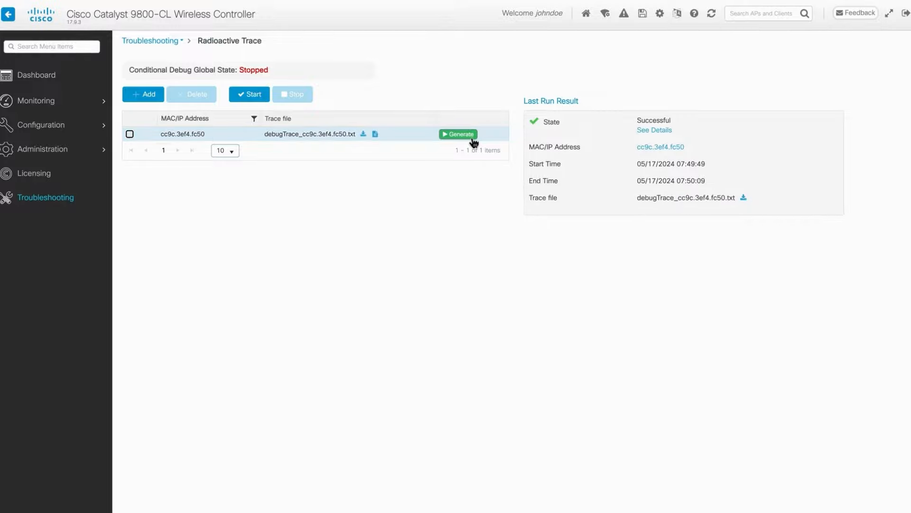
# - Regenerate the client trace with internal logs toggled and a custom minutes interval, then download it
pyautogui.click(457, 134)
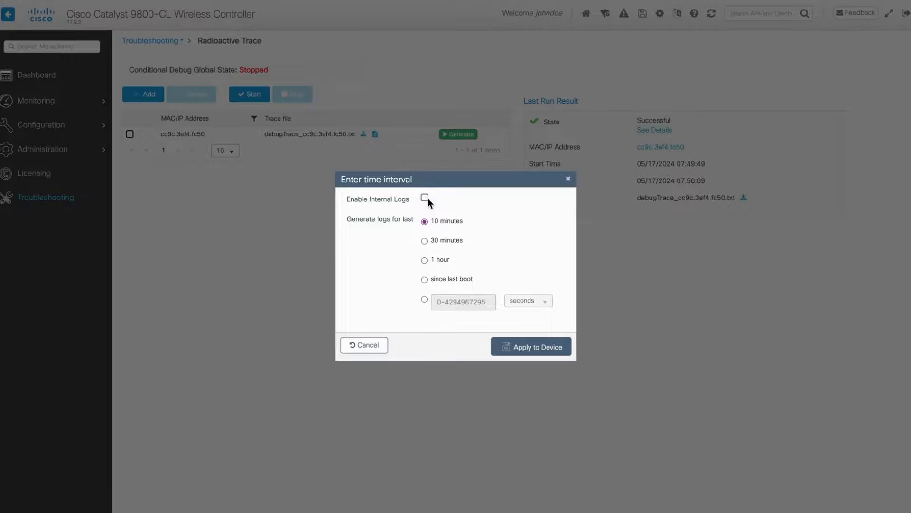
pyautogui.click(425, 197)
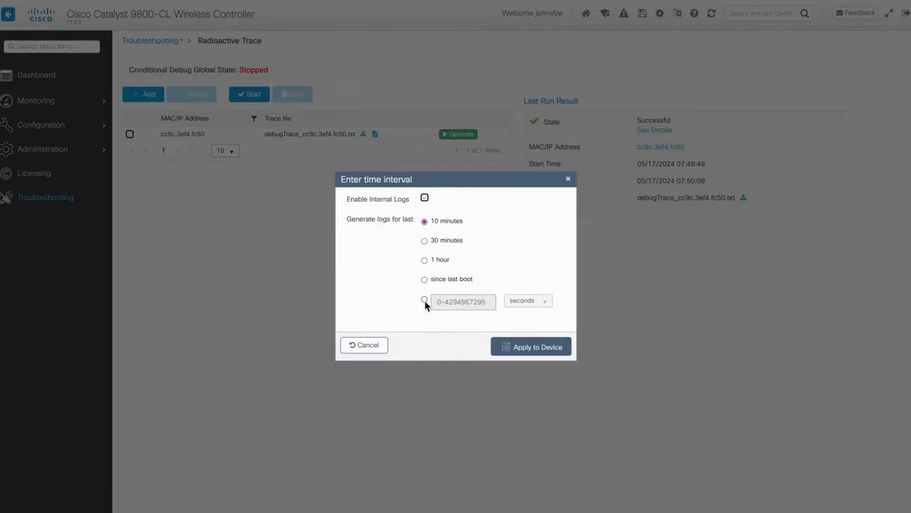
pyautogui.click(526, 301)
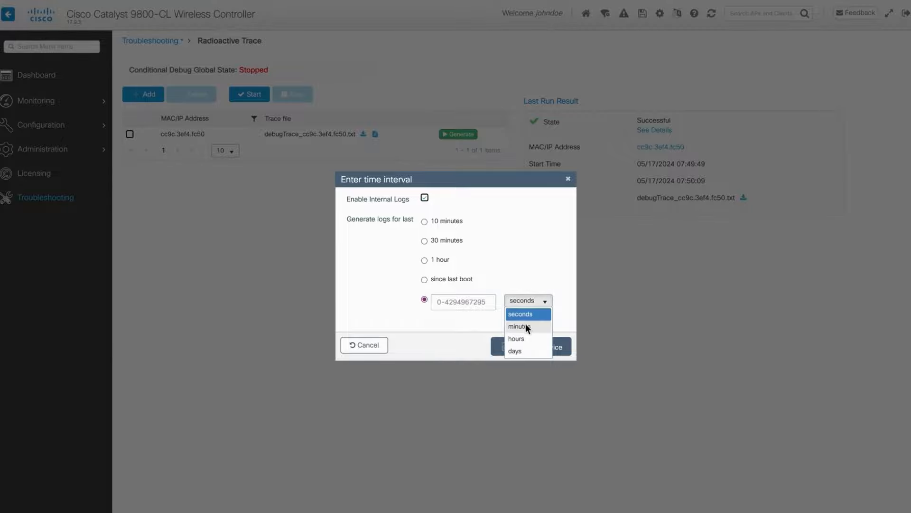
pyautogui.click(520, 326)
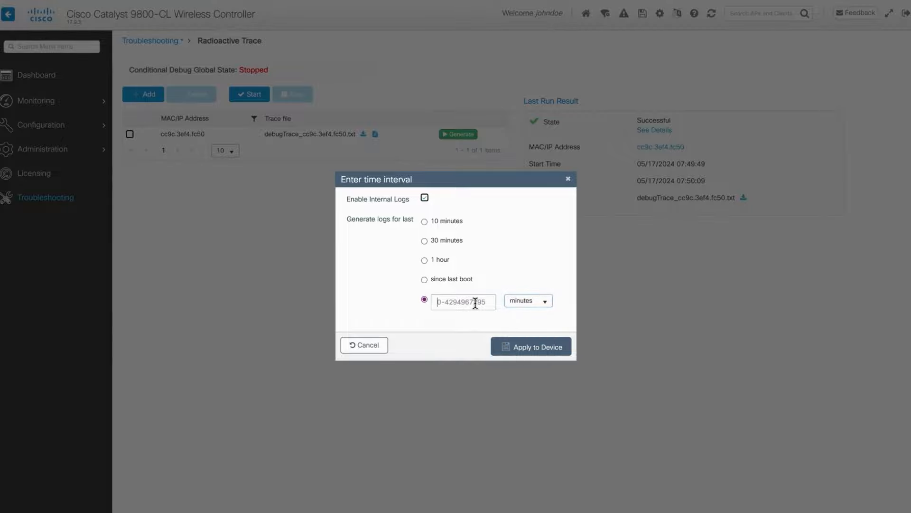
pyautogui.click(529, 347)
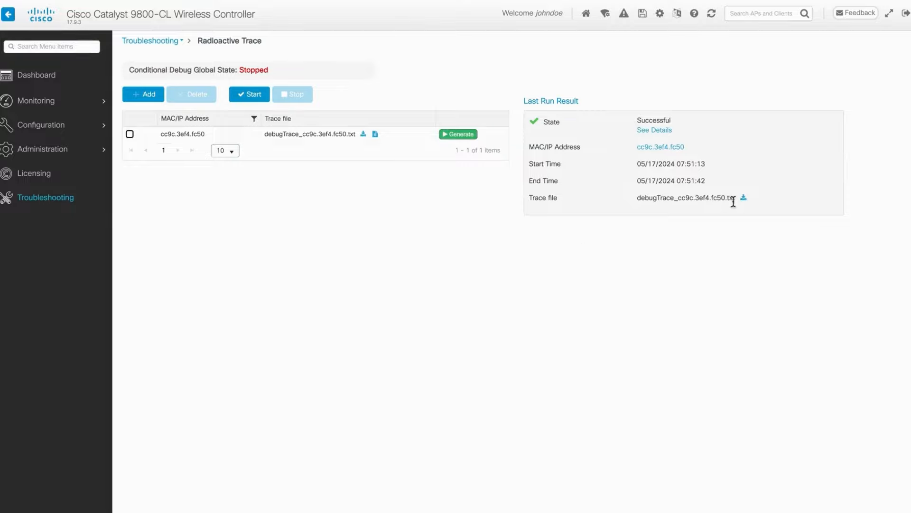
pyautogui.click(744, 197)
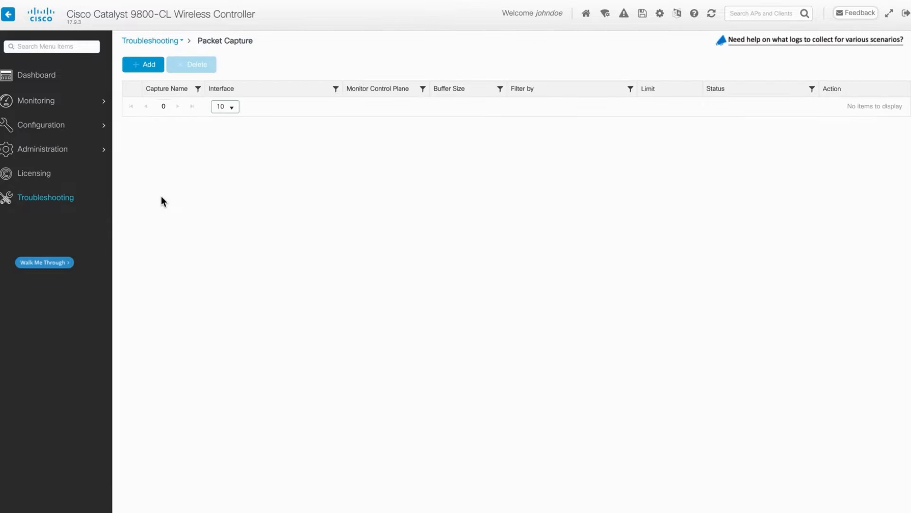
pyautogui.moveTo(152, 122)
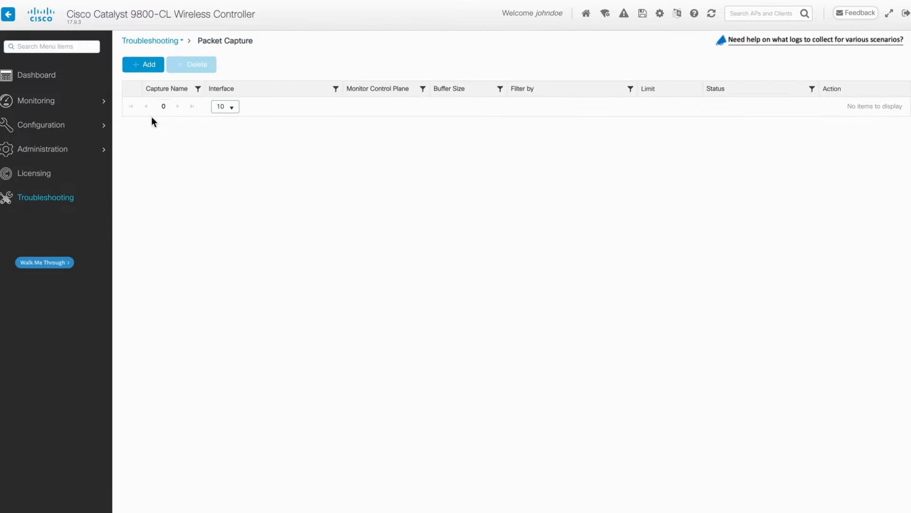
# - Begin a new capture in Packet Capture, showing the Create Packet Capture form
pyautogui.click(142, 65)
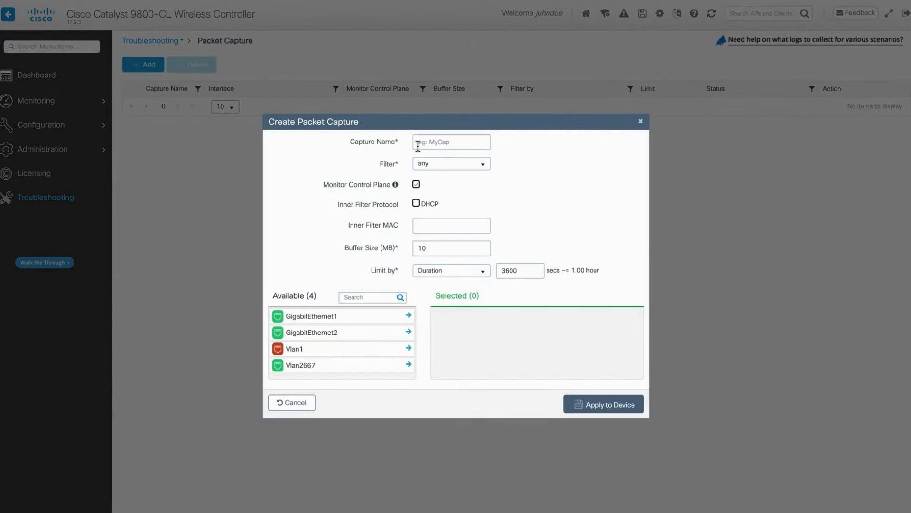
# - Create capture TAC with filter any, 100 MB buffer, on GigabitEthernet2 and apply it
pyautogui.write('TAC')
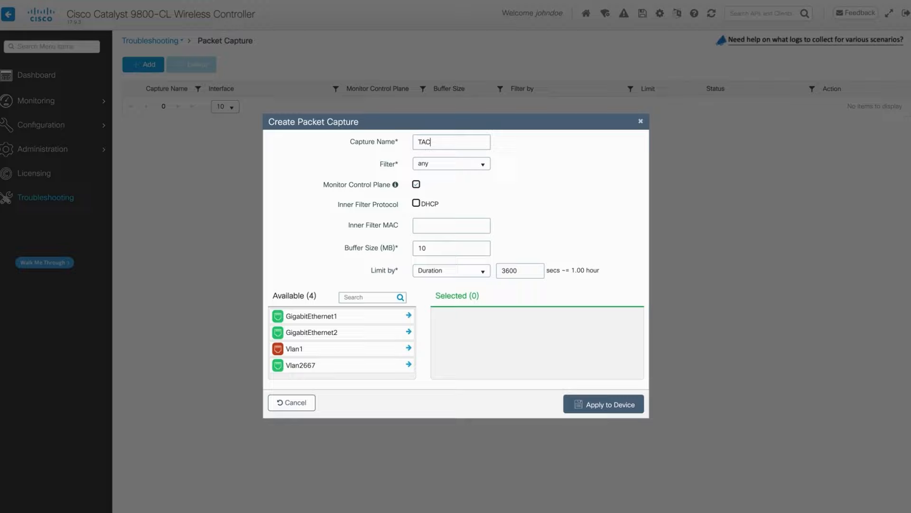
pyautogui.moveTo(422, 163)
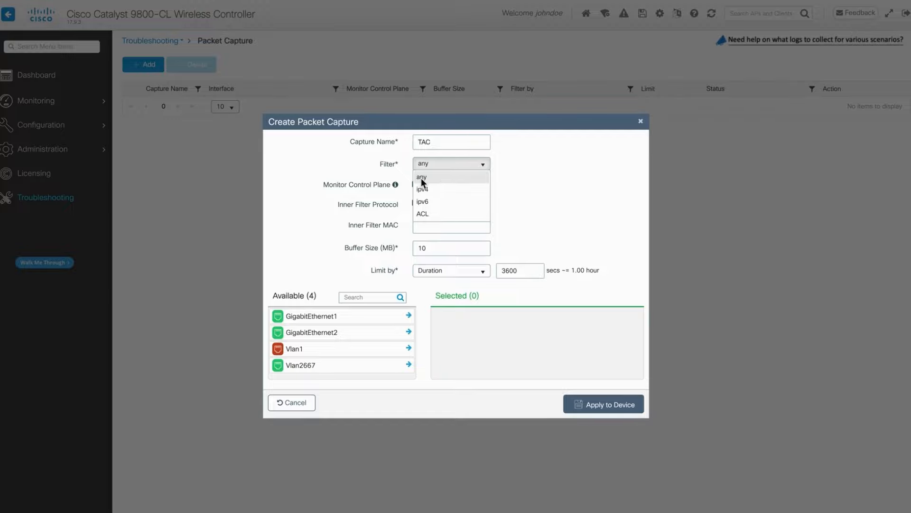
pyautogui.click(421, 177)
pyautogui.write('0')
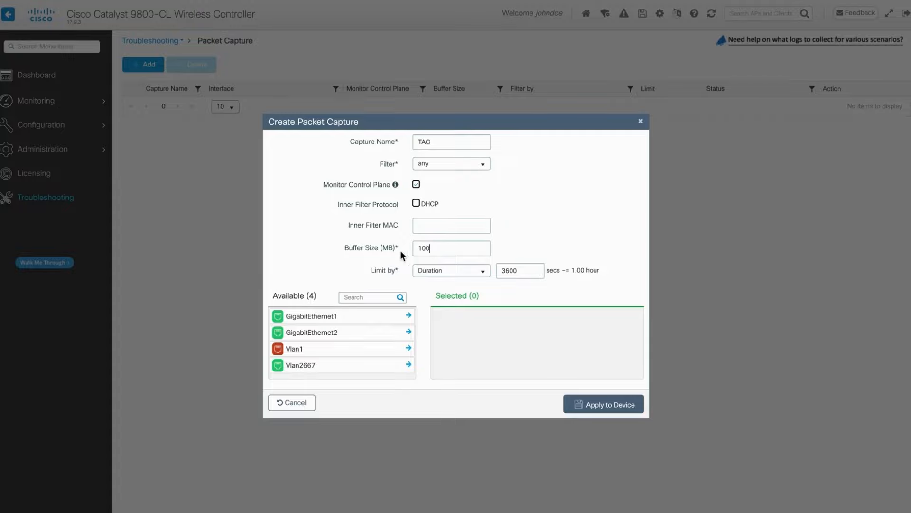
pyautogui.moveTo(409, 258)
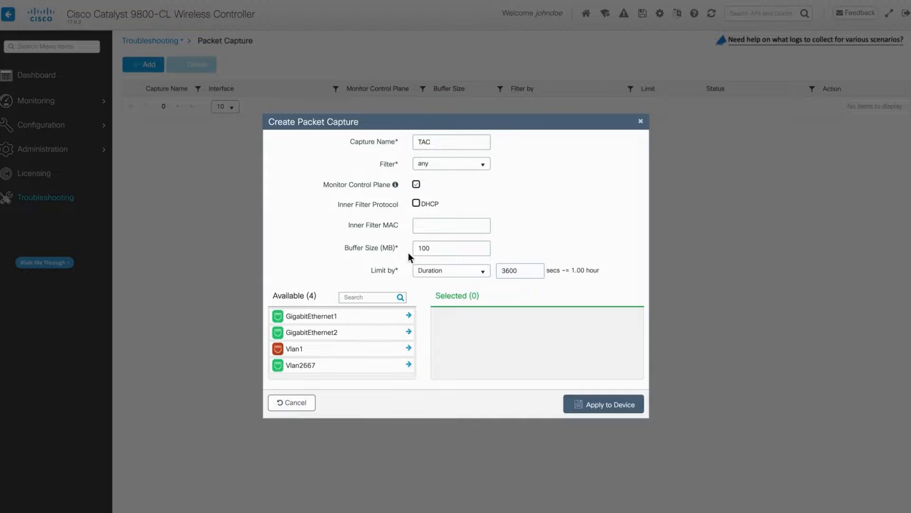
pyautogui.moveTo(389, 348)
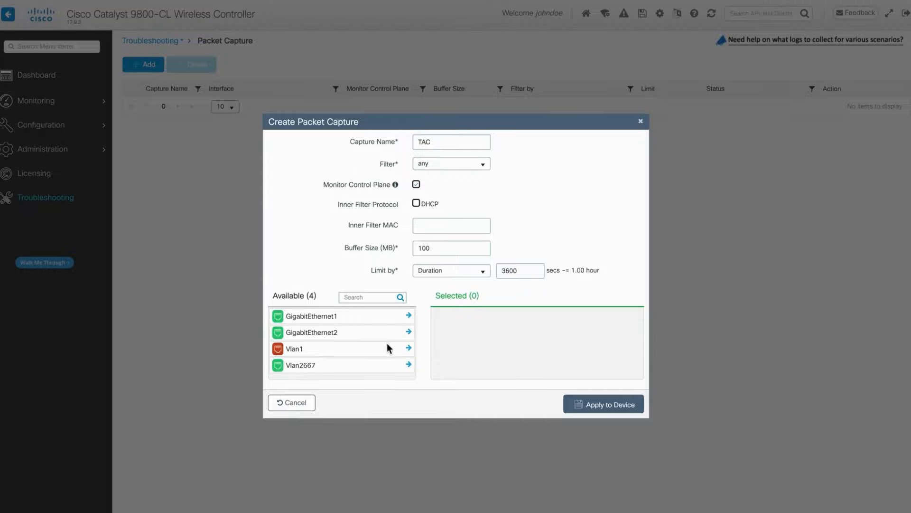
pyautogui.moveTo(343, 324)
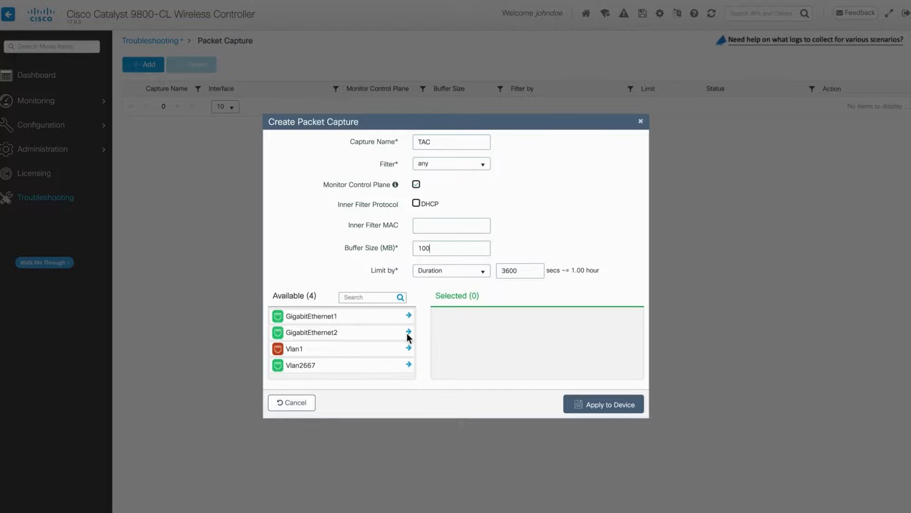
pyautogui.click(408, 332)
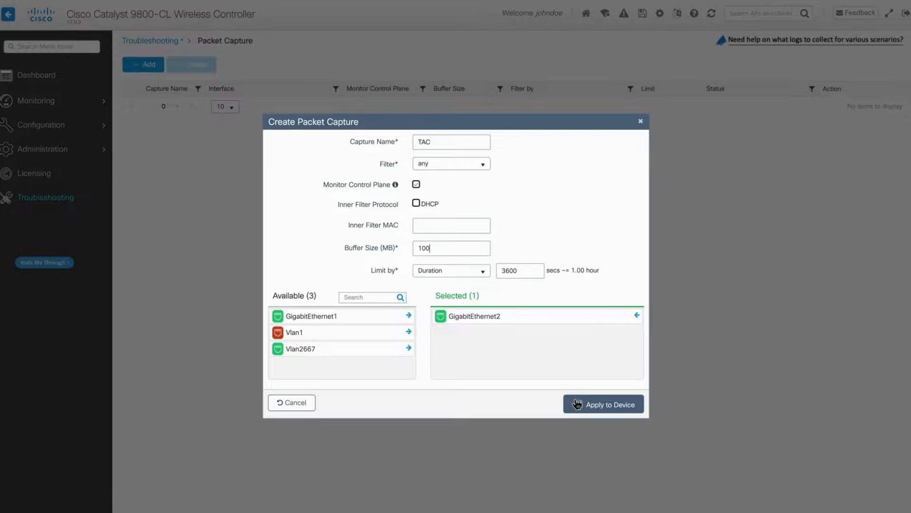
pyautogui.click(602, 404)
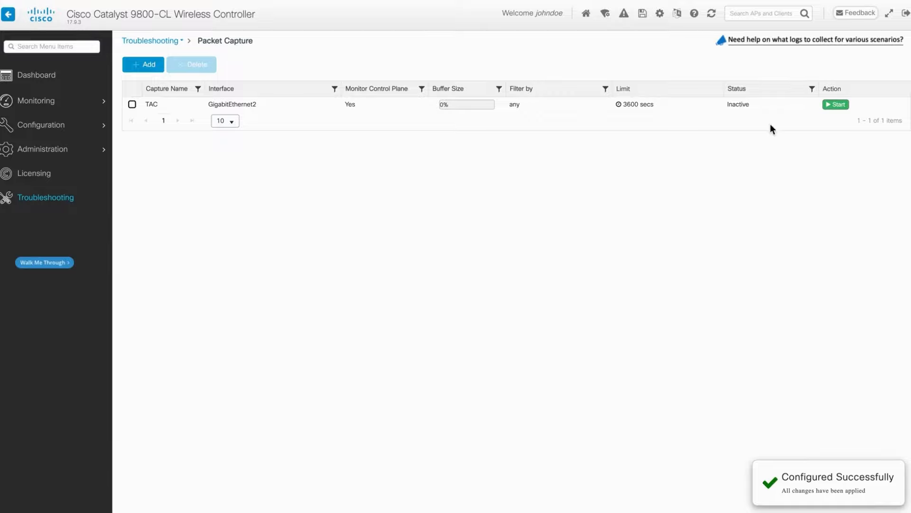
# - Start the TAC packet capture briefly, then stop it
pyautogui.click(835, 105)
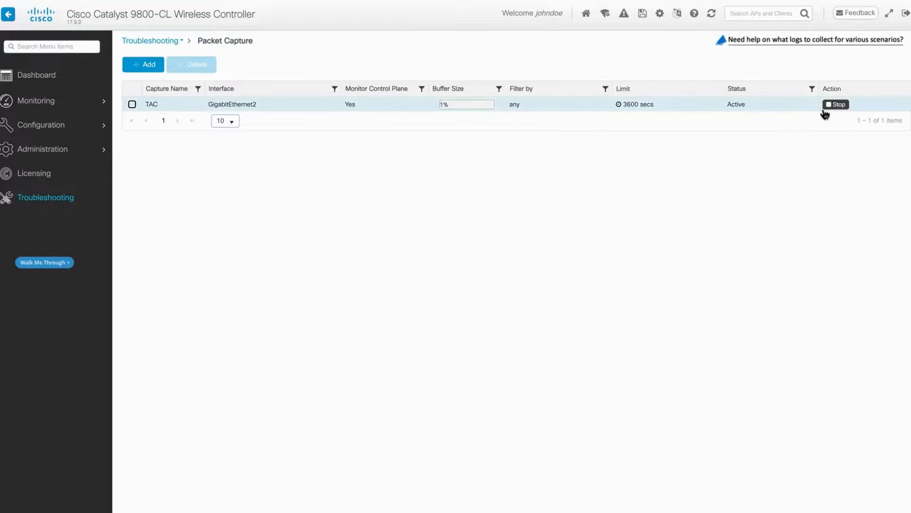
pyautogui.click(836, 104)
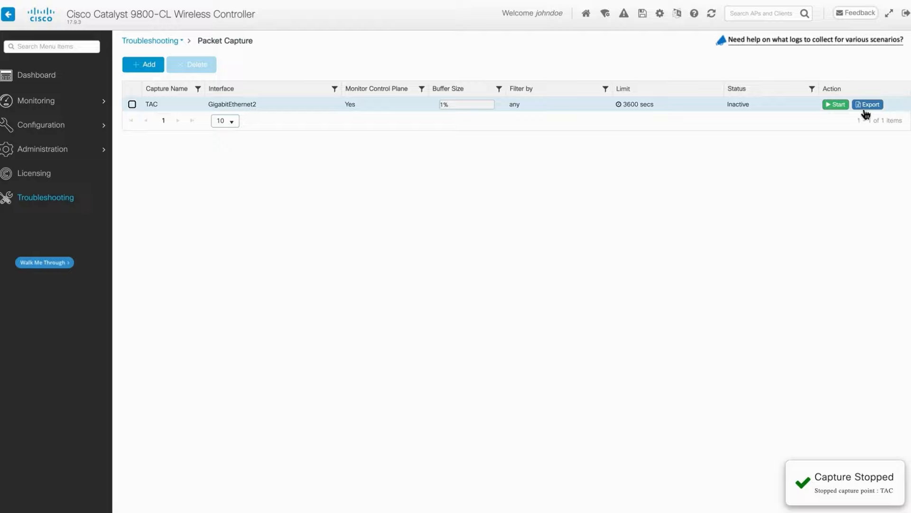
# - Export the TAC capture to the desktop, downloading it as TAC.pcap
pyautogui.click(866, 105)
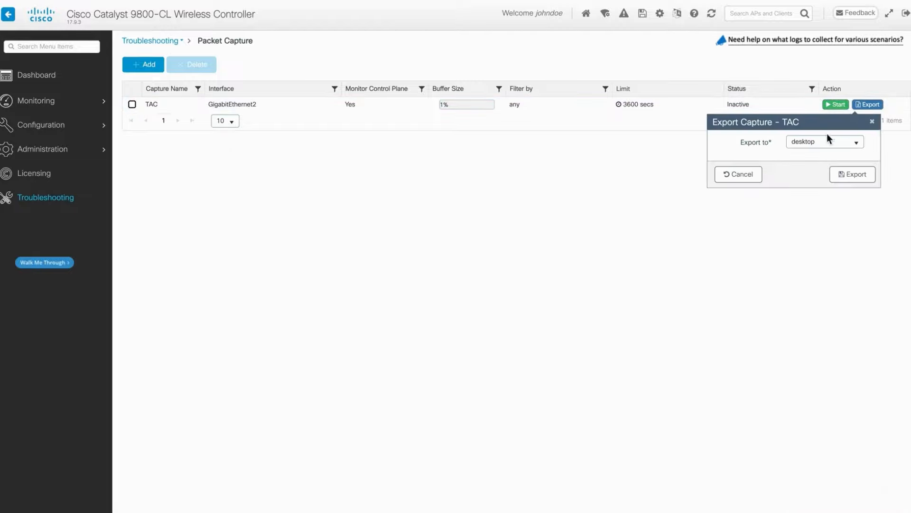
pyautogui.click(824, 141)
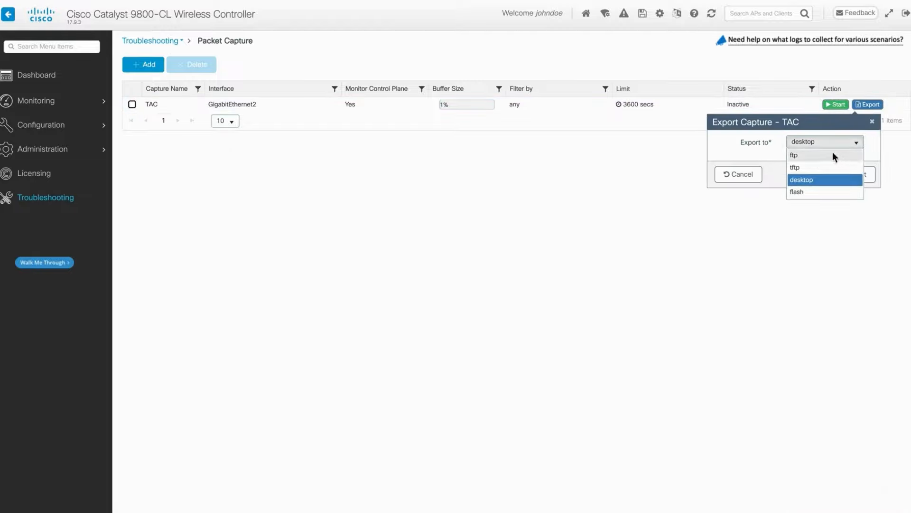
pyautogui.click(802, 179)
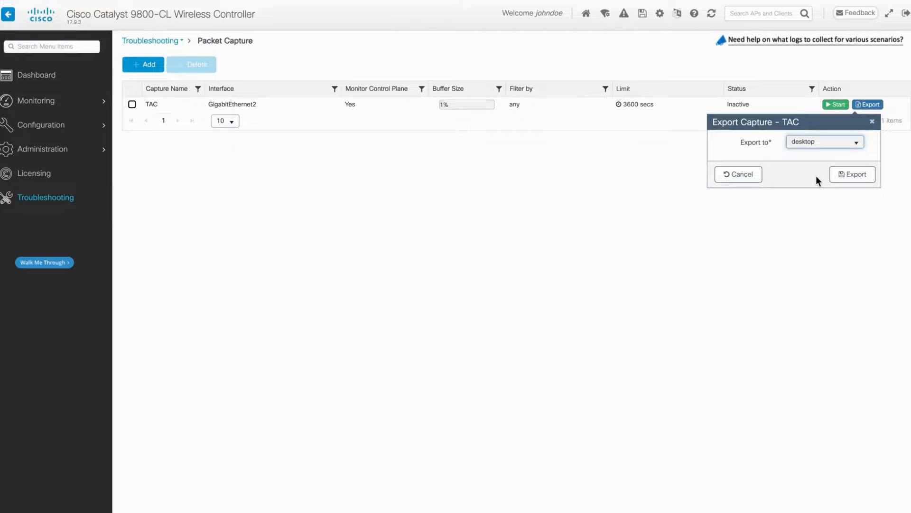
pyautogui.click(853, 173)
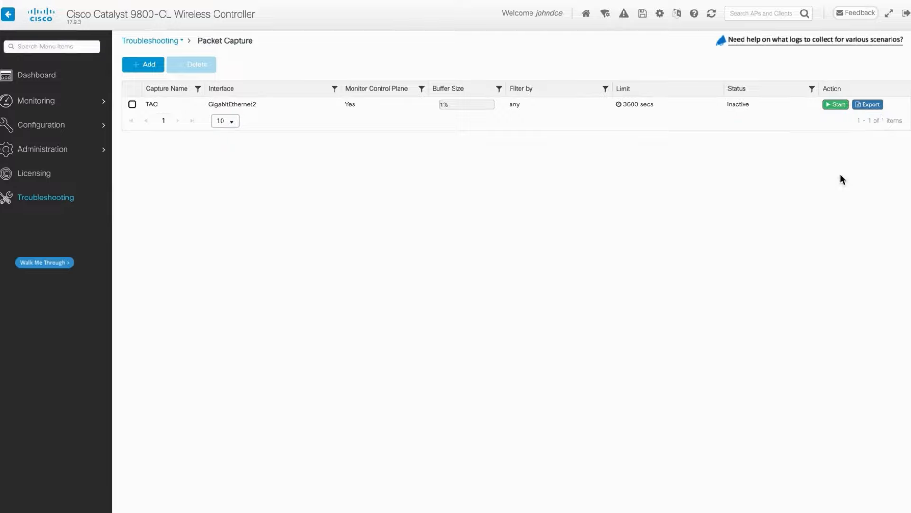
pyautogui.click(867, 105)
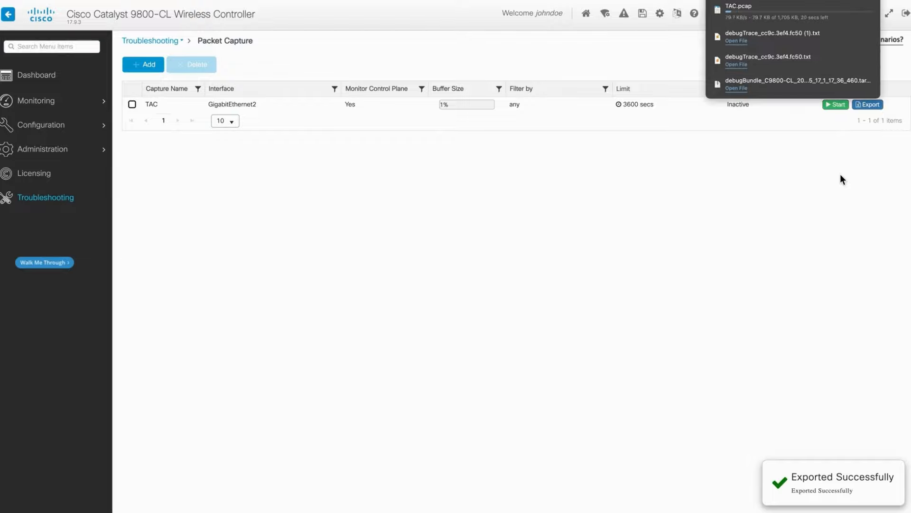